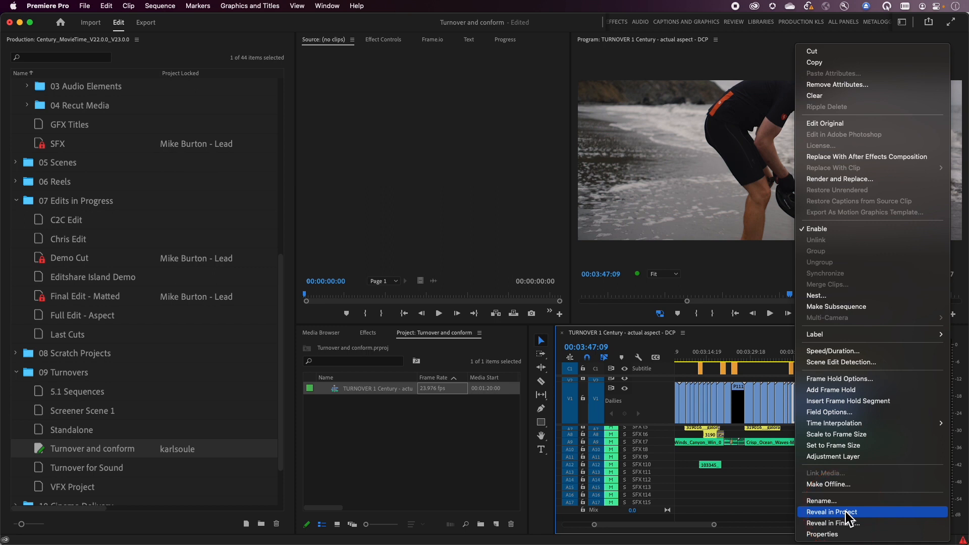
mouse_move(827, 501)
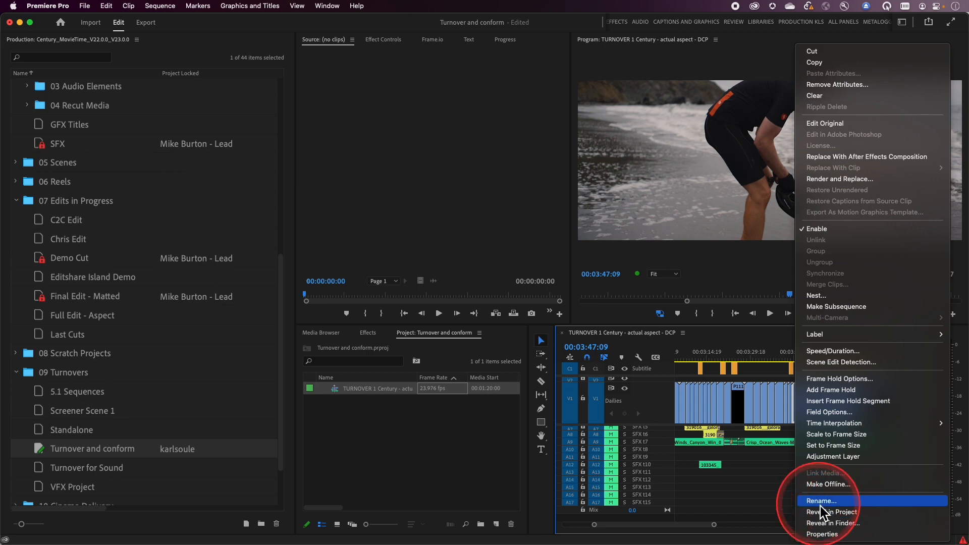
- Open the Edit menu to generate source clips for the sequence's media
left_click(821, 501)
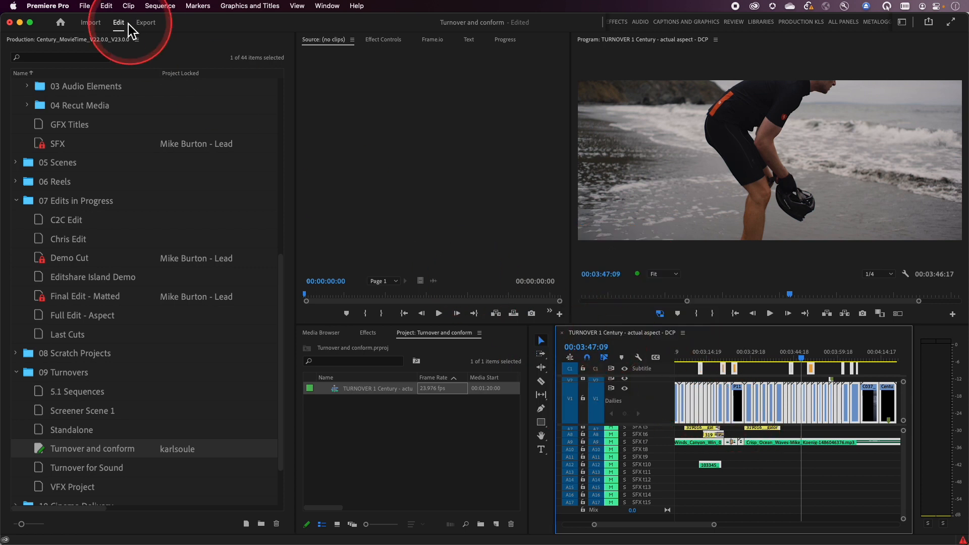
left_click(106, 6)
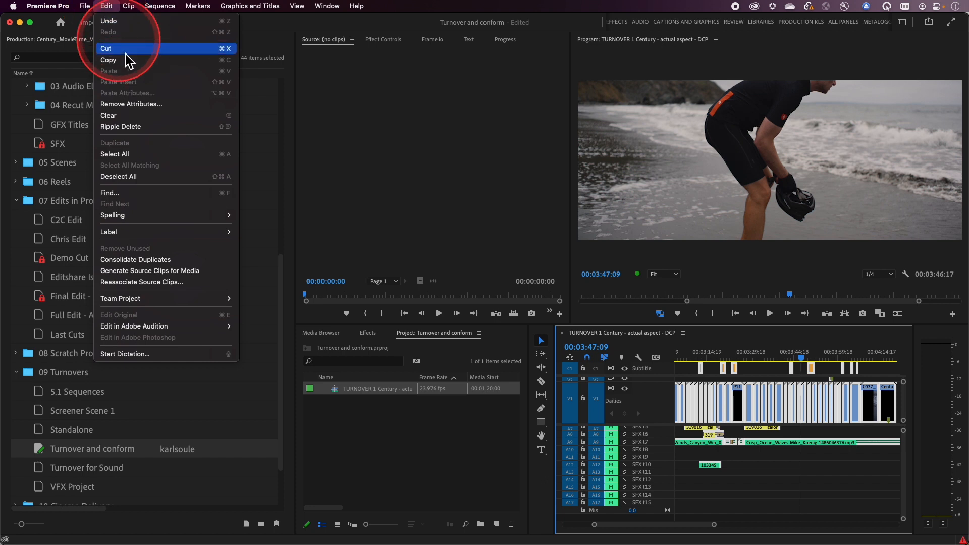
mouse_move(149, 271)
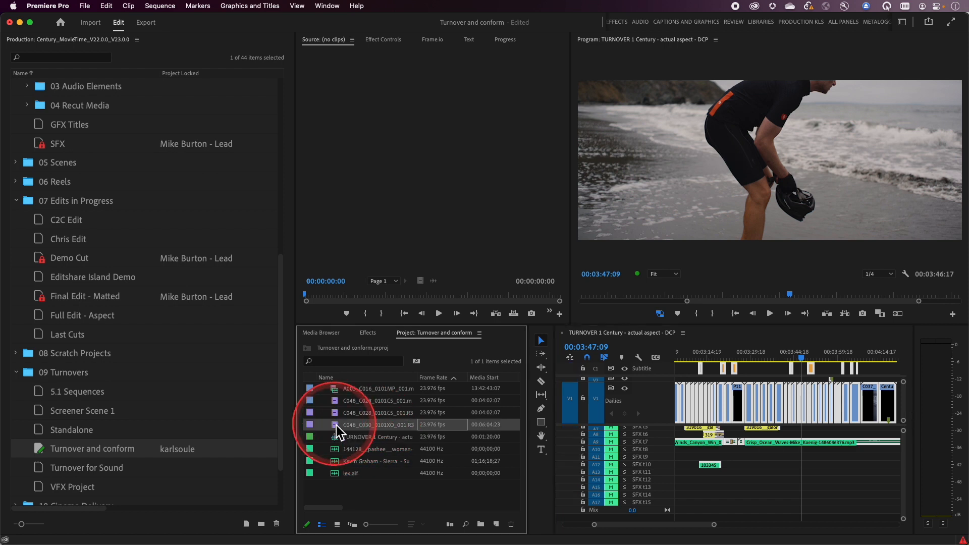
- Preview the generated clip C048_C028_0101C5_001.R3D in the Source Monitor
double_click(357, 424)
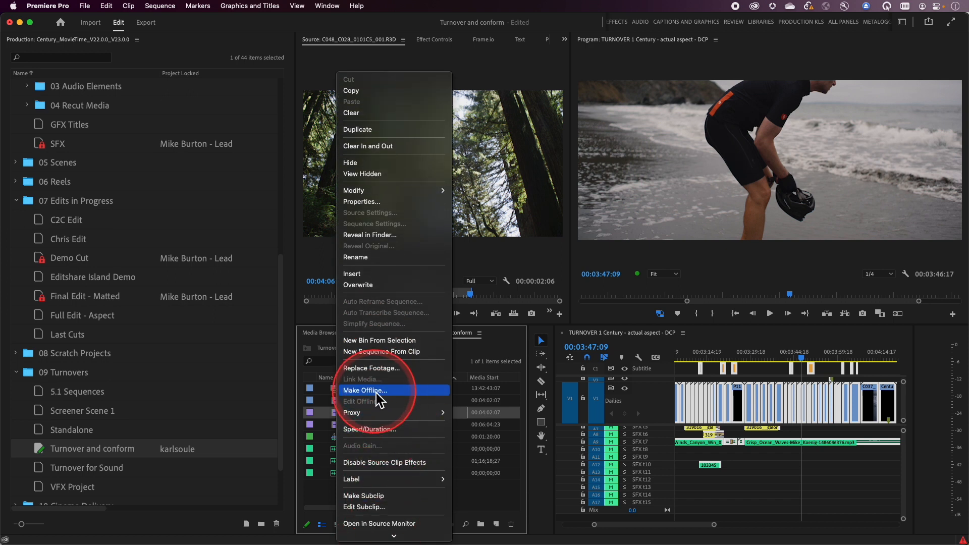
mouse_move(377, 379)
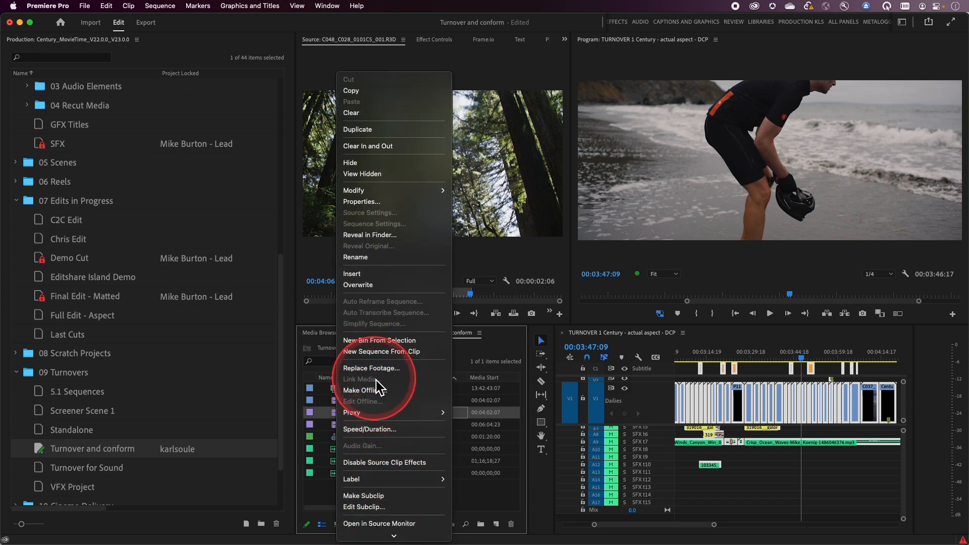